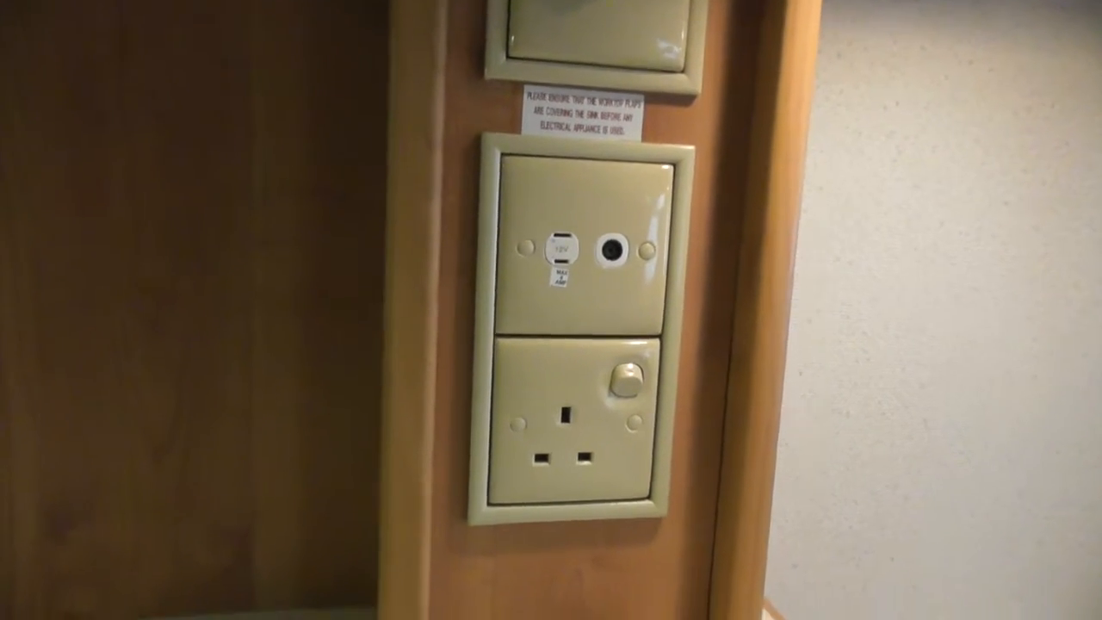
scroll(down, 3)
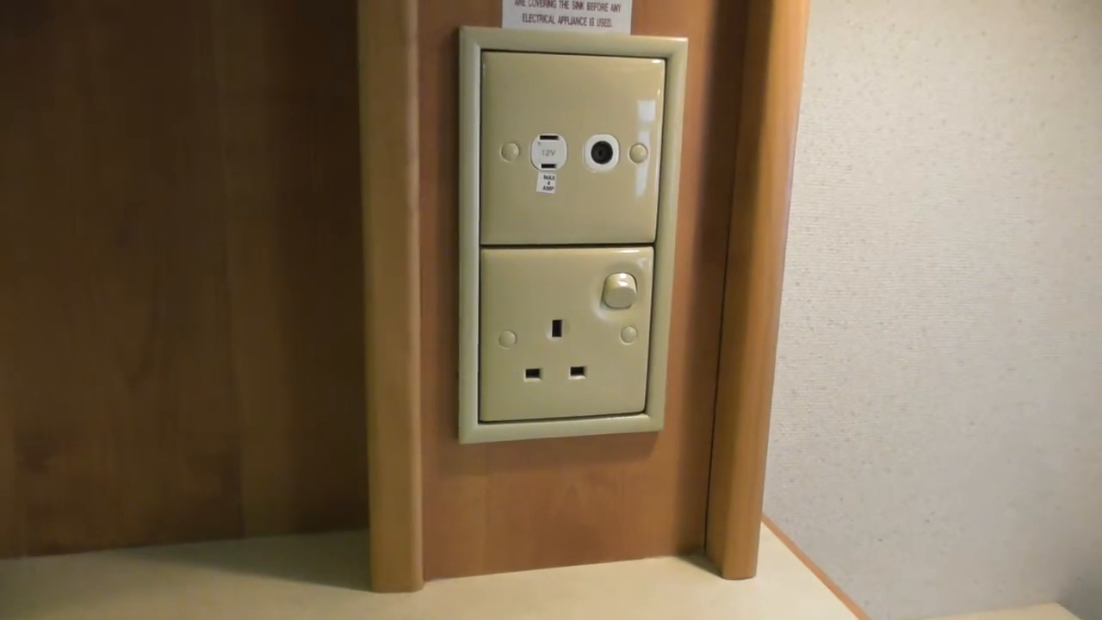